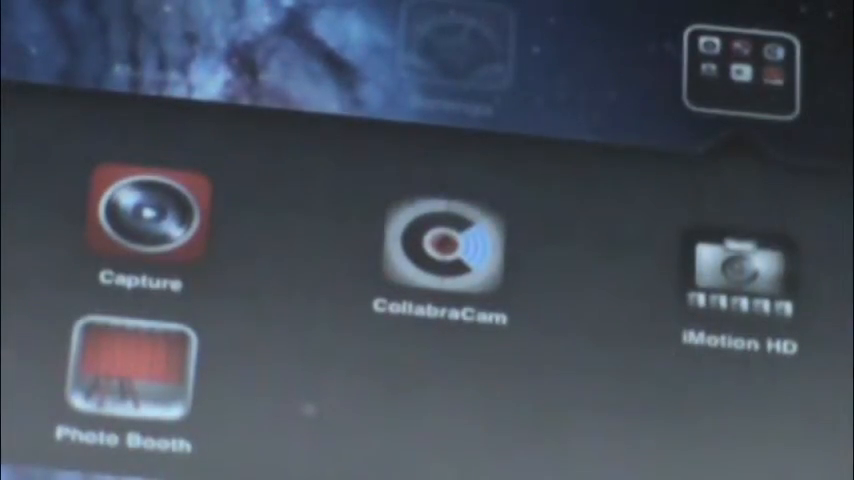
Choose the Director role on the iPhone start screen to reach the director view
{"action": "left_click", "coordinate": [440, 256]}
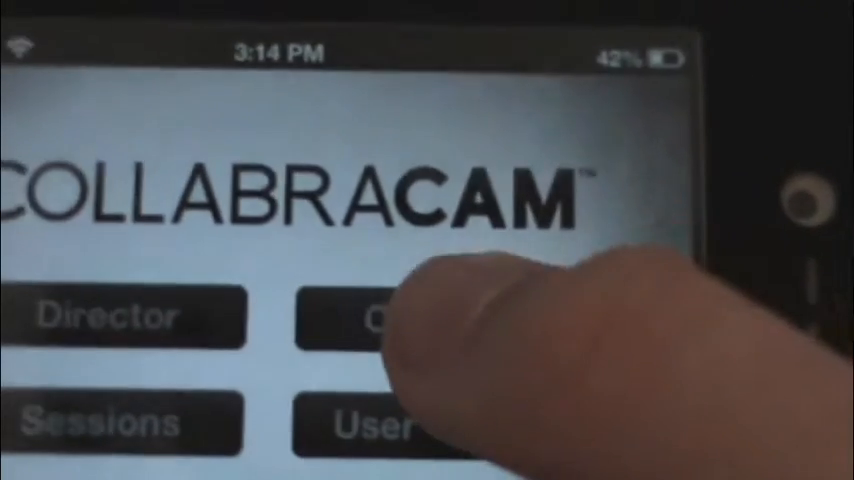
{"action": "left_click", "coordinate": [380, 318]}
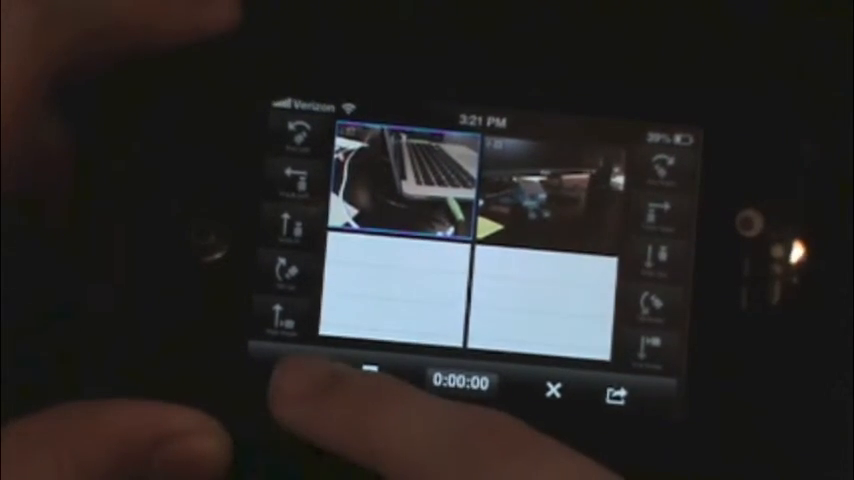
Start recording from a connected iPad camera feed in the director grid
{"action": "left_click", "coordinate": [372, 378]}
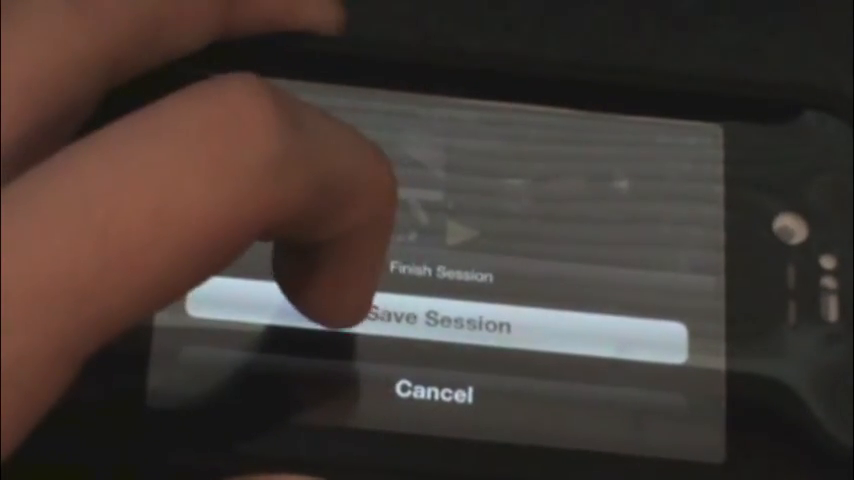
Save the finished session so the iPhone begins receiving clip 1 of 4
{"action": "left_click", "coordinate": [436, 324]}
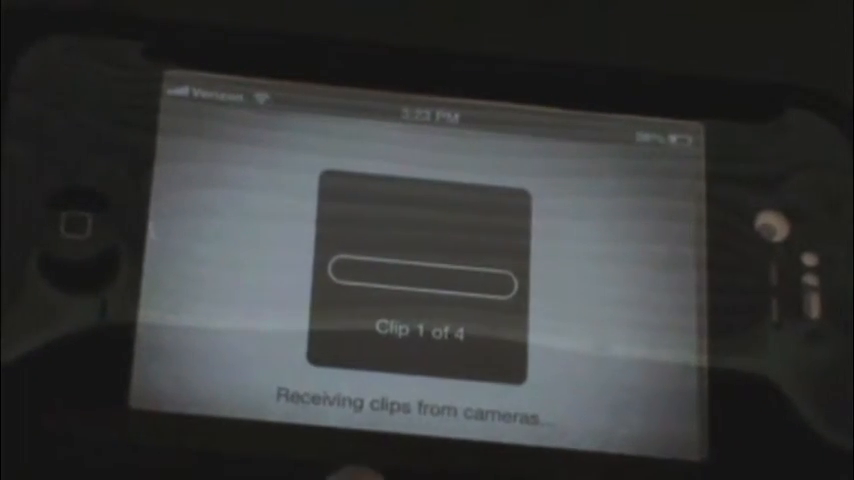